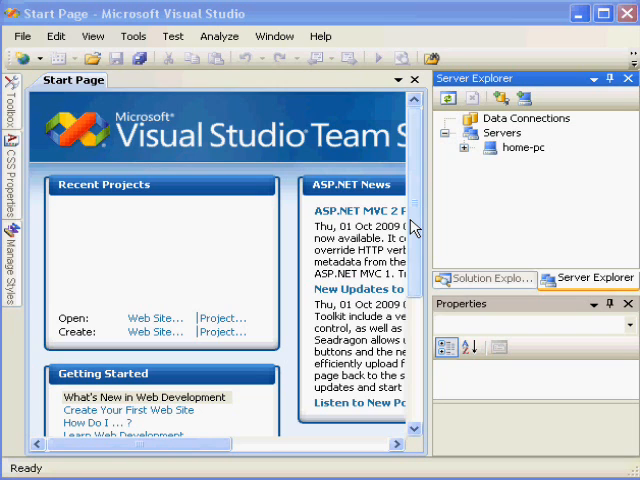
Open the View menu to reveal Server Explorer among the window entries.
{"action": "left_click", "coordinate": [92, 36]}
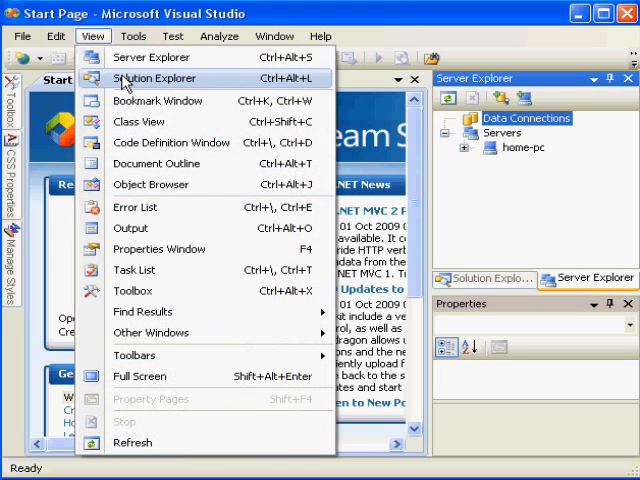